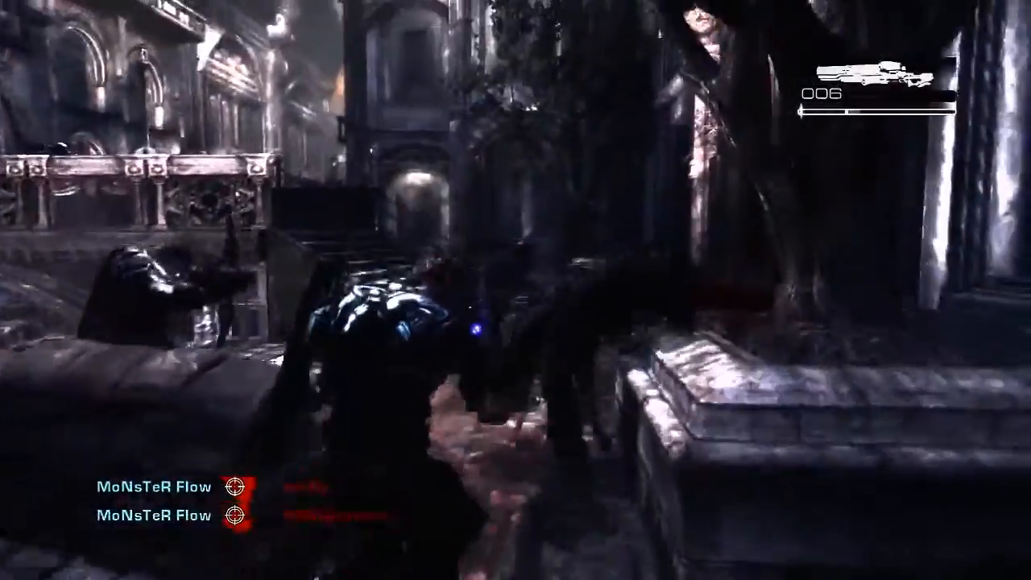
mouse_move(515, 290)
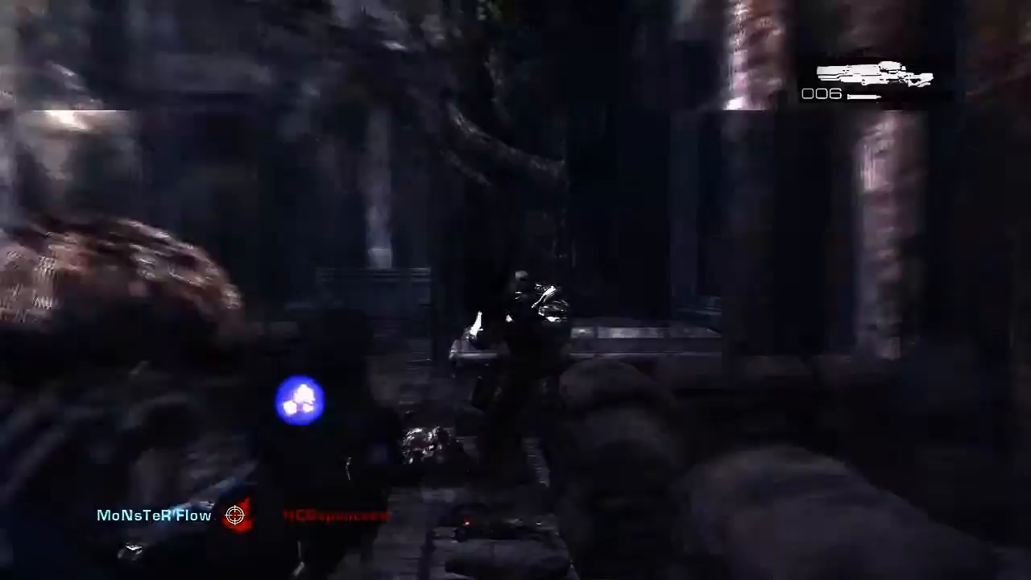